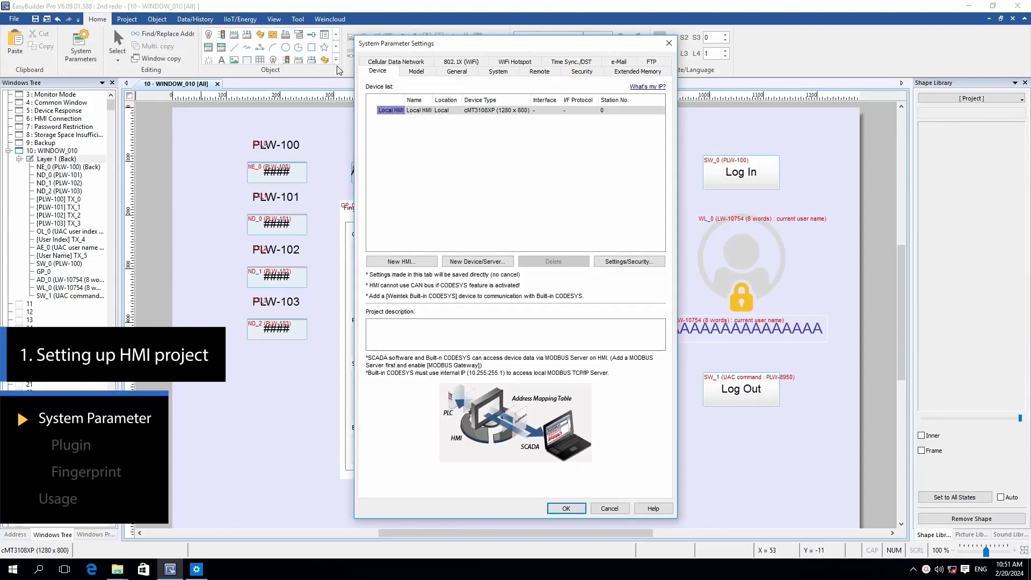
# Enable the Fingerprint plugin under Security settings with control address PLW-100.
pyautogui.click(580, 70)
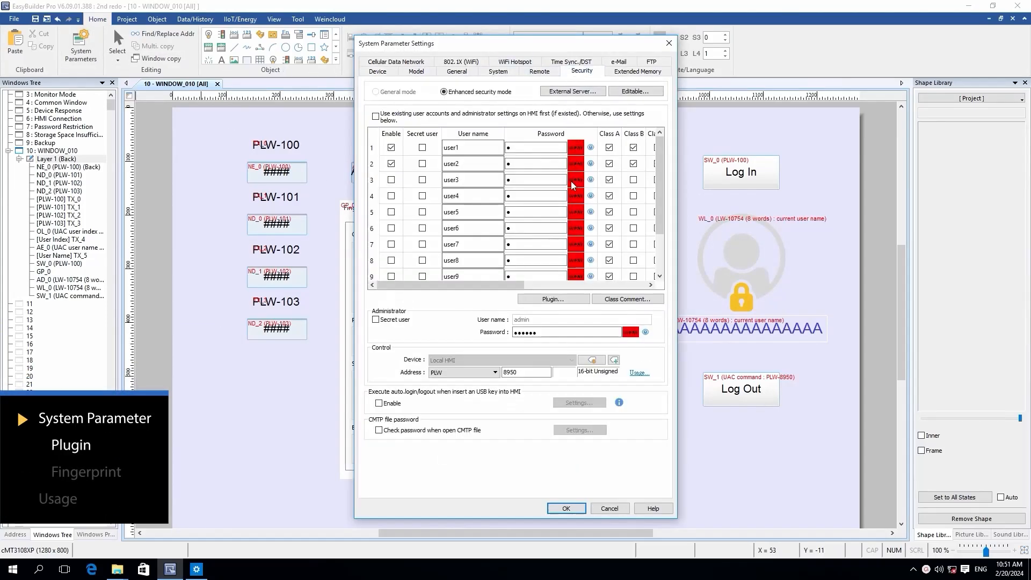
pyautogui.click(552, 299)
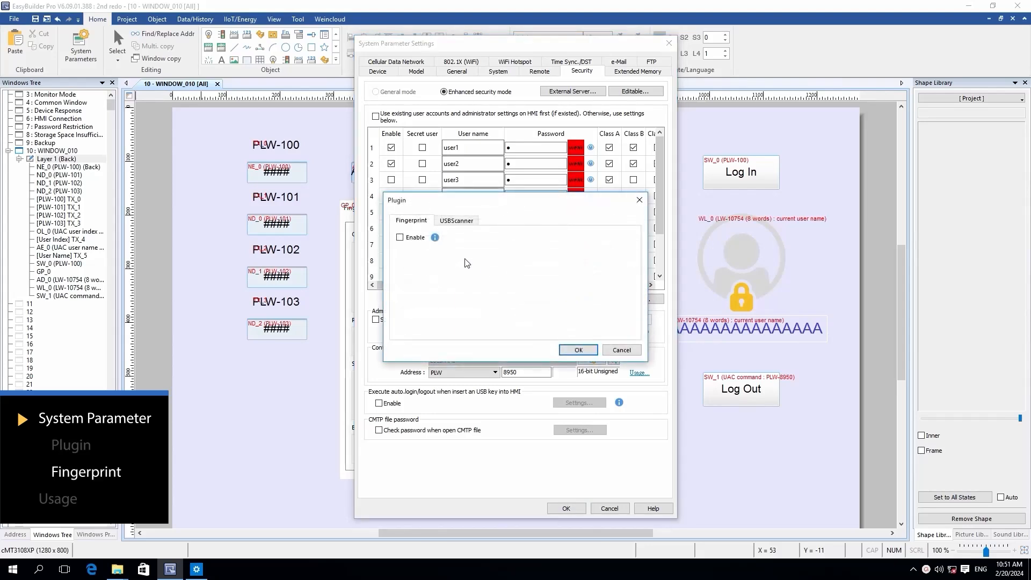
pyautogui.click(399, 237)
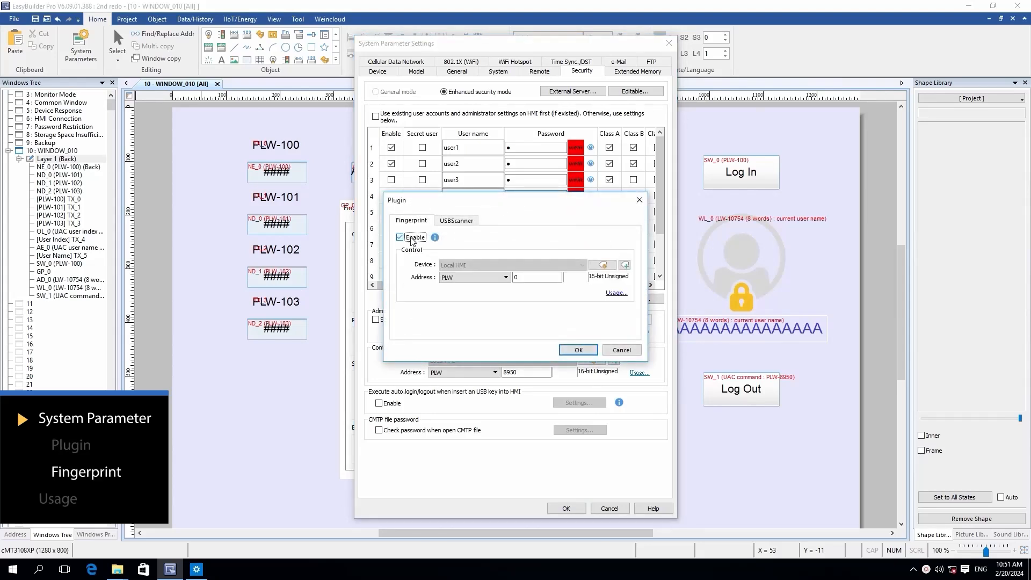
pyautogui.click(536, 275)
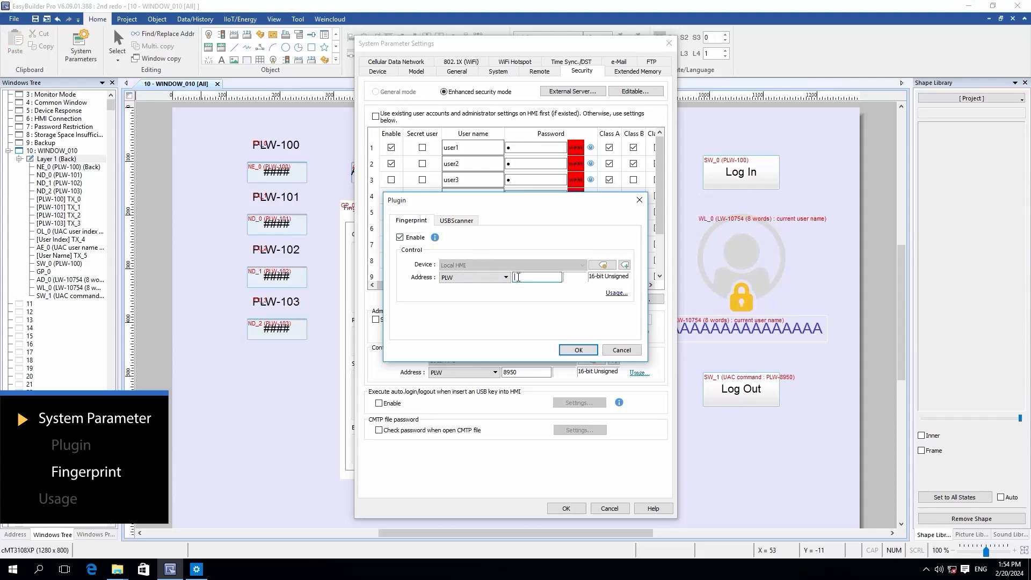
pyautogui.write('100')
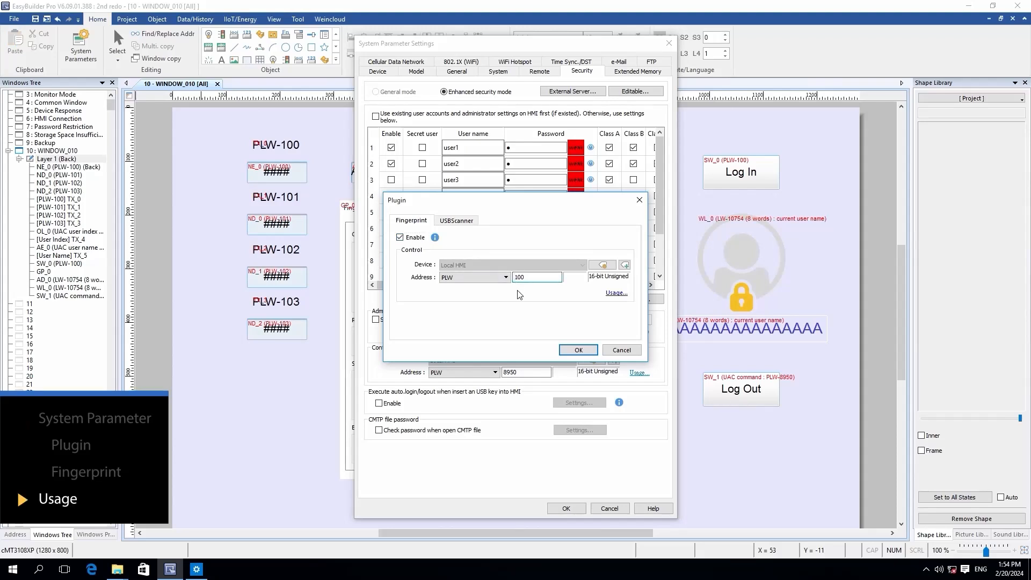
pyautogui.click(615, 292)
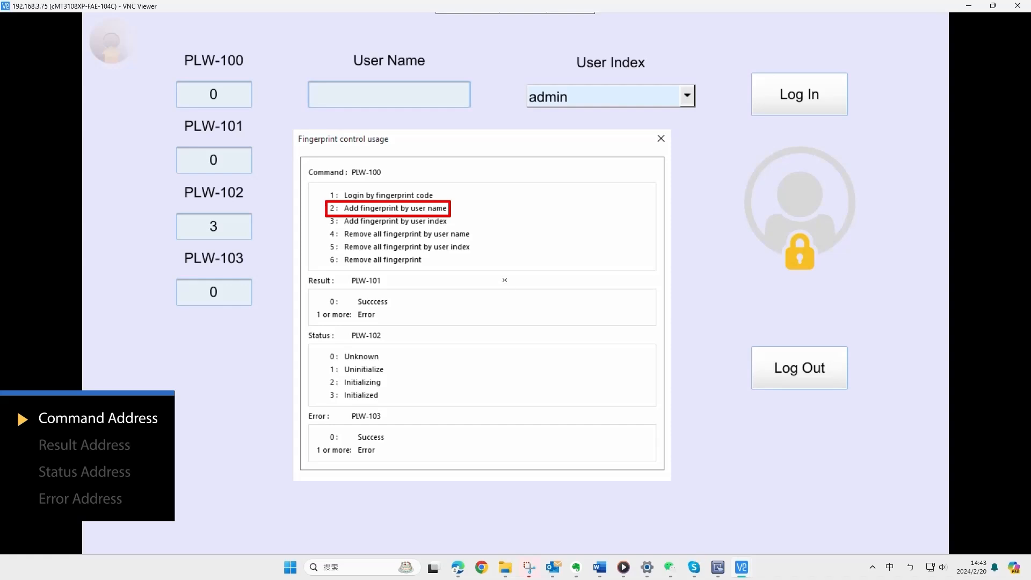
# Enroll a fingerprint for user name 'admin' via command value 2 and dismiss Complete.
pyautogui.click(387, 94)
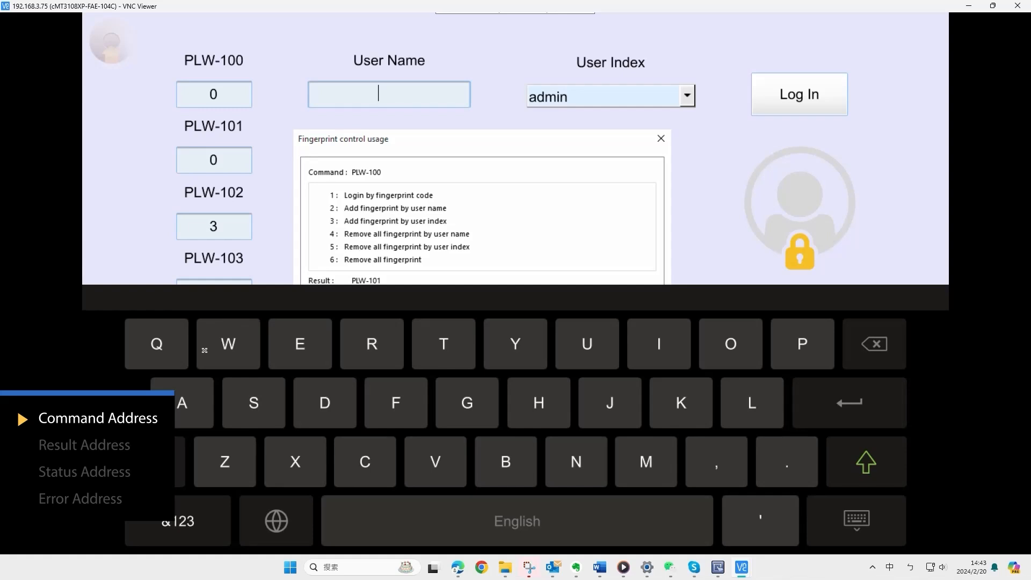
pyautogui.click(865, 461)
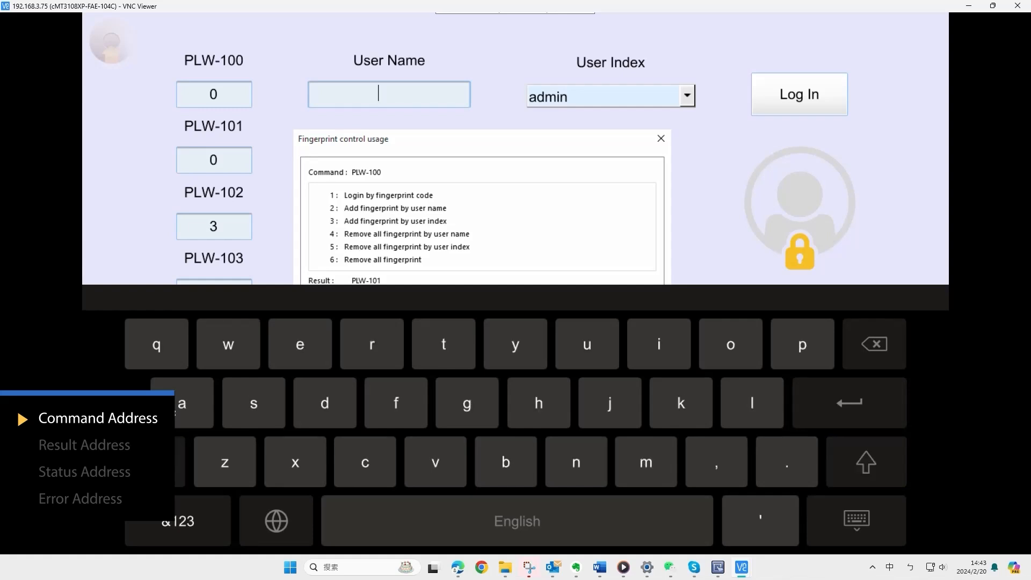
pyautogui.write('admin')
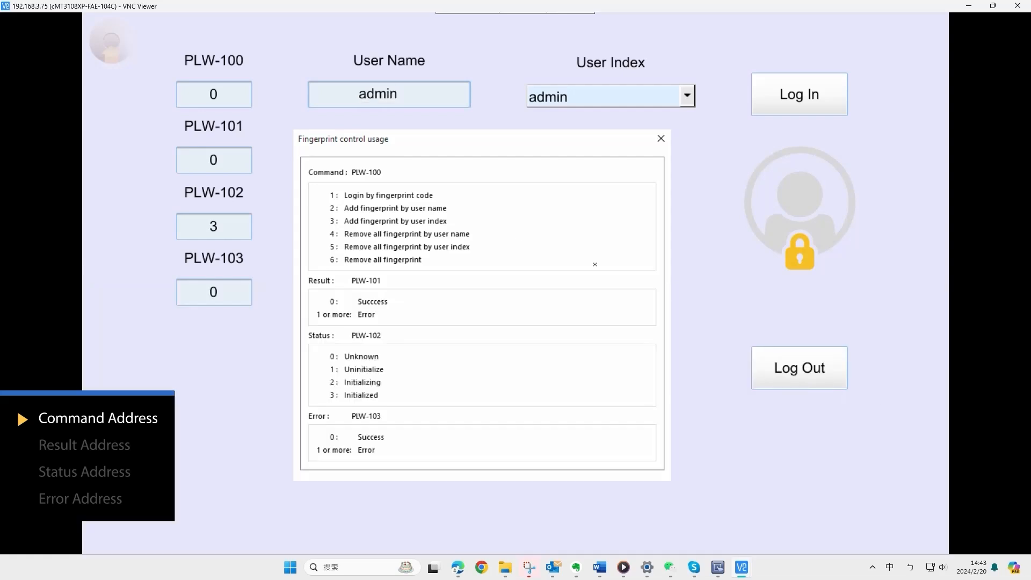
pyautogui.click(213, 94)
pyautogui.write('2')
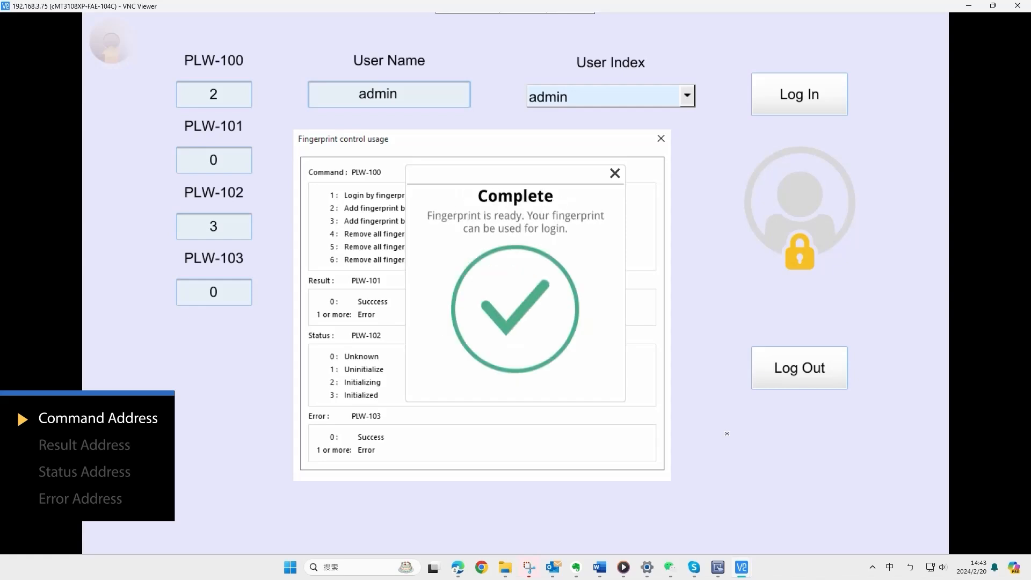
pyautogui.click(613, 173)
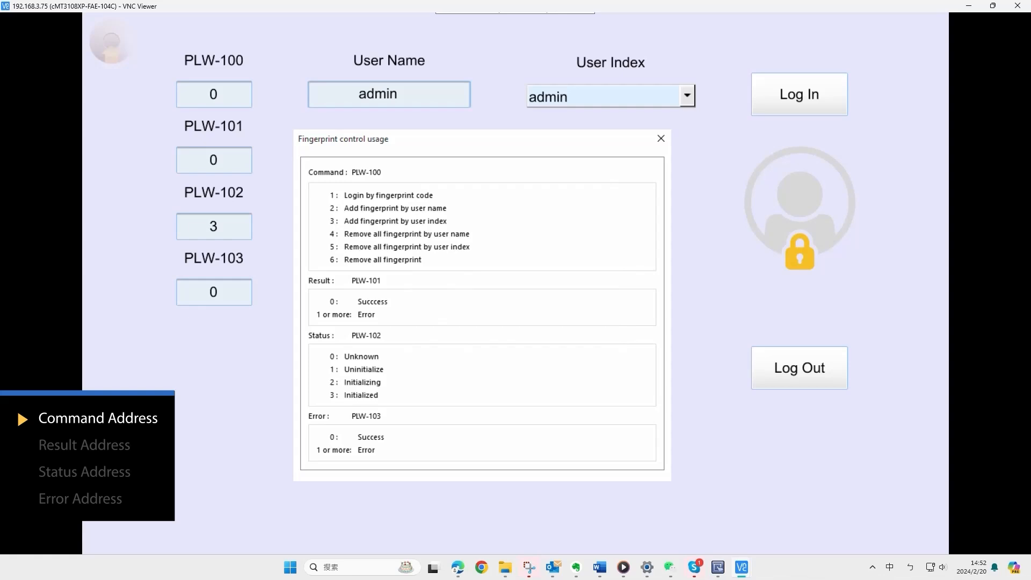
# Enroll a fingerprint for user index user1 via command value 3 and dismiss Complete.
pyautogui.click(387, 221)
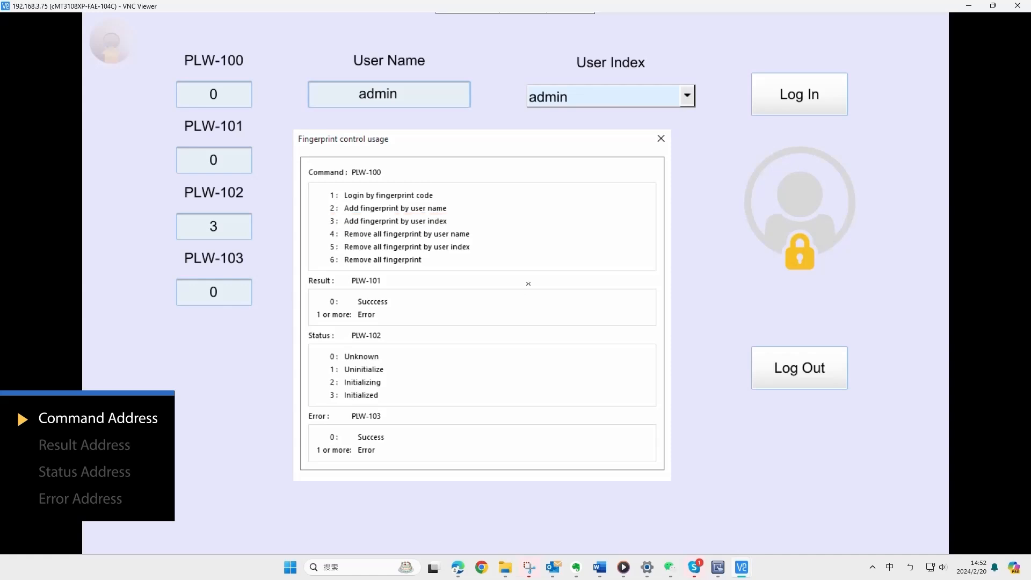
pyautogui.click(685, 96)
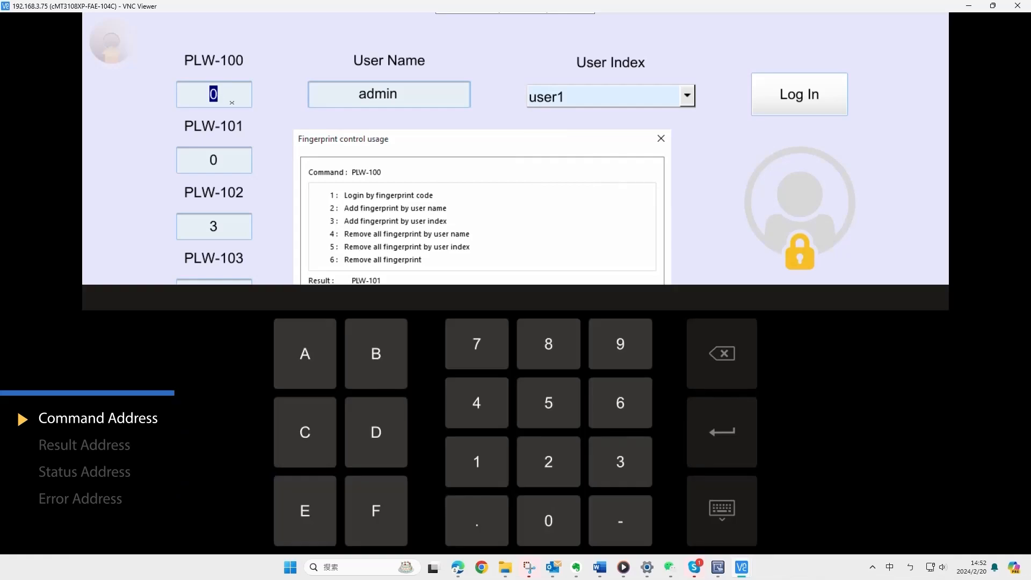
pyautogui.write('3')
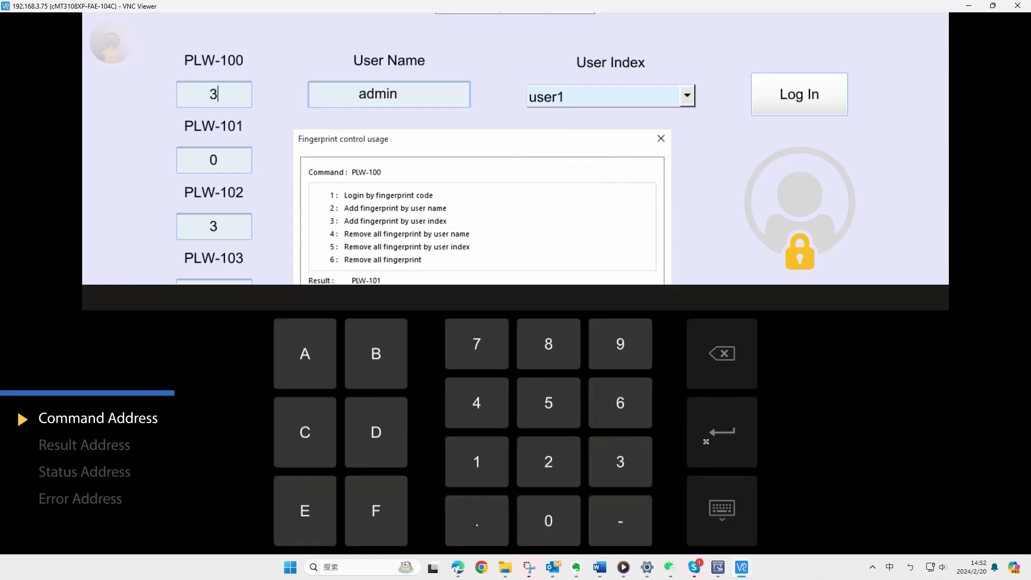
pyautogui.click(799, 94)
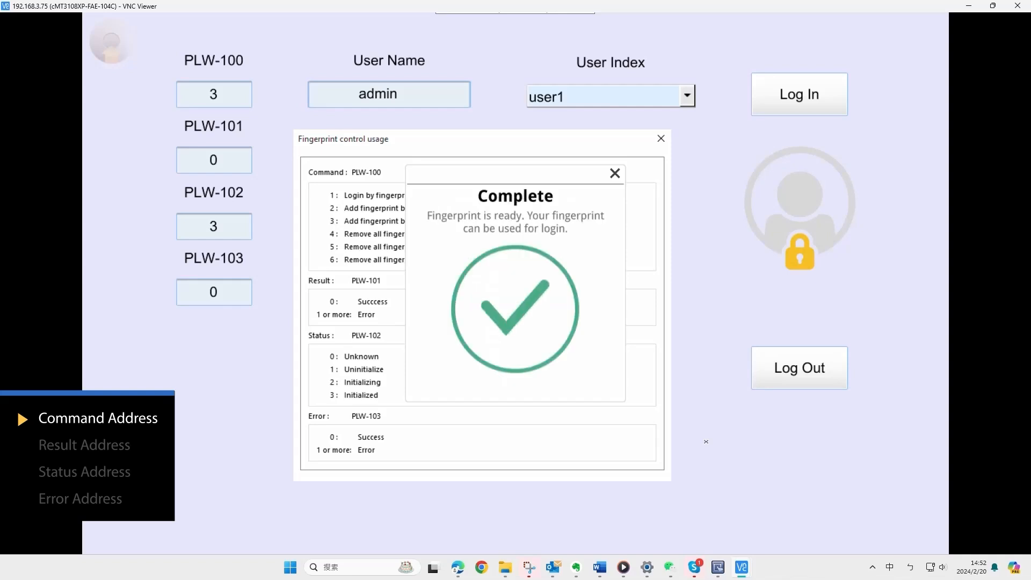
pyautogui.click(613, 173)
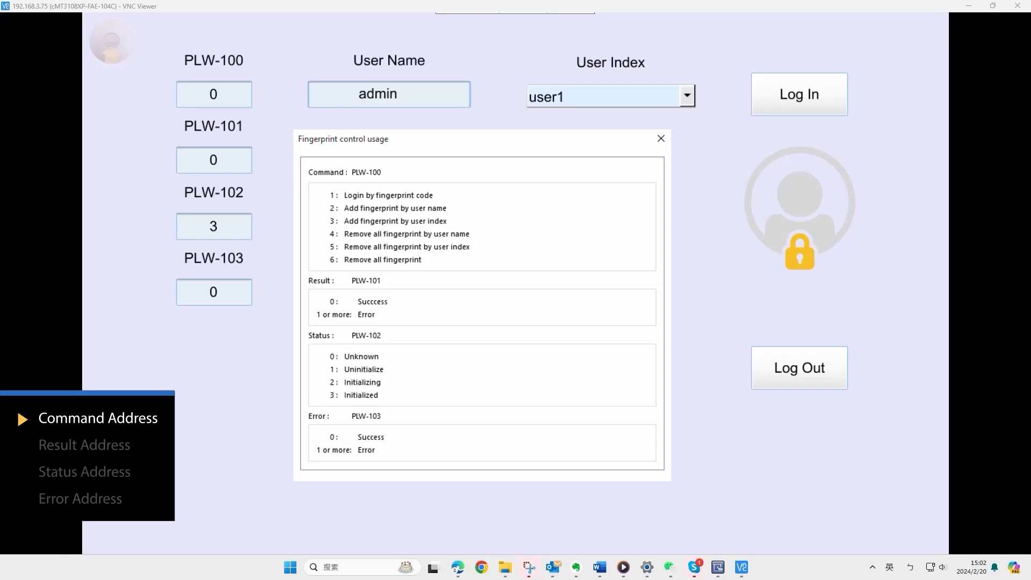
# Log in as admin by fingerprint with command value 1, dismissing the identification popup.
pyautogui.click(798, 94)
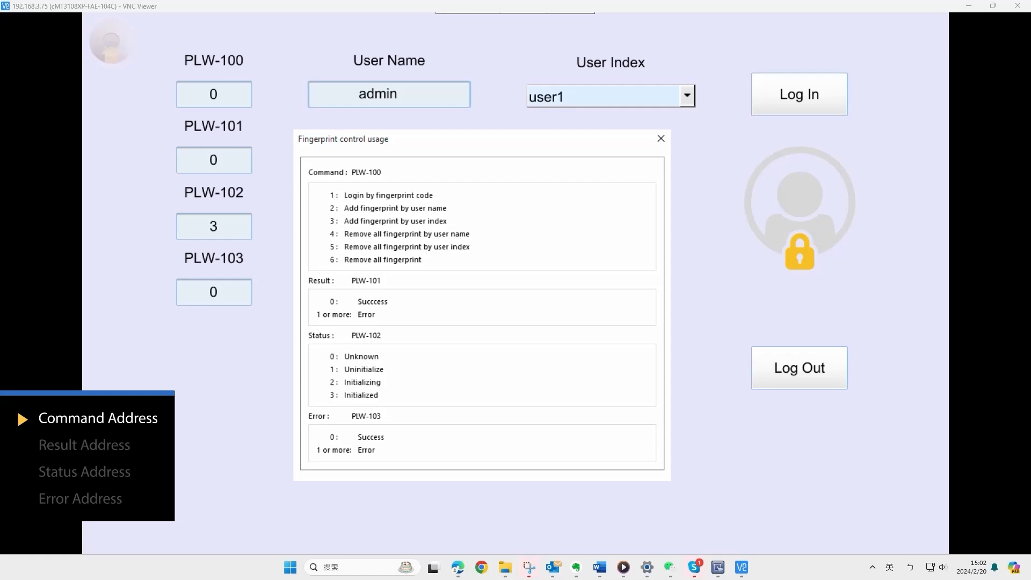
pyautogui.click(388, 195)
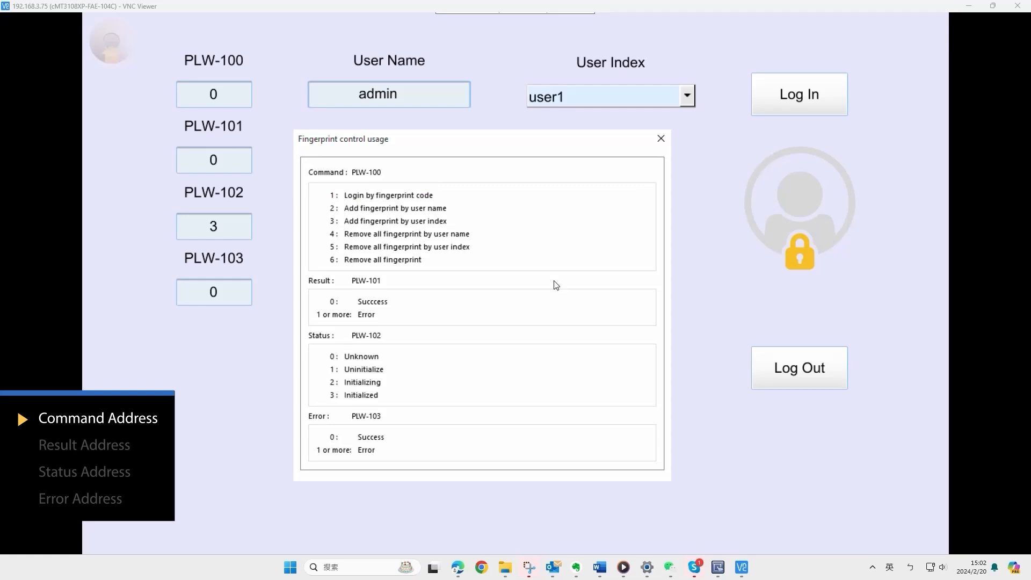
pyautogui.click(798, 94)
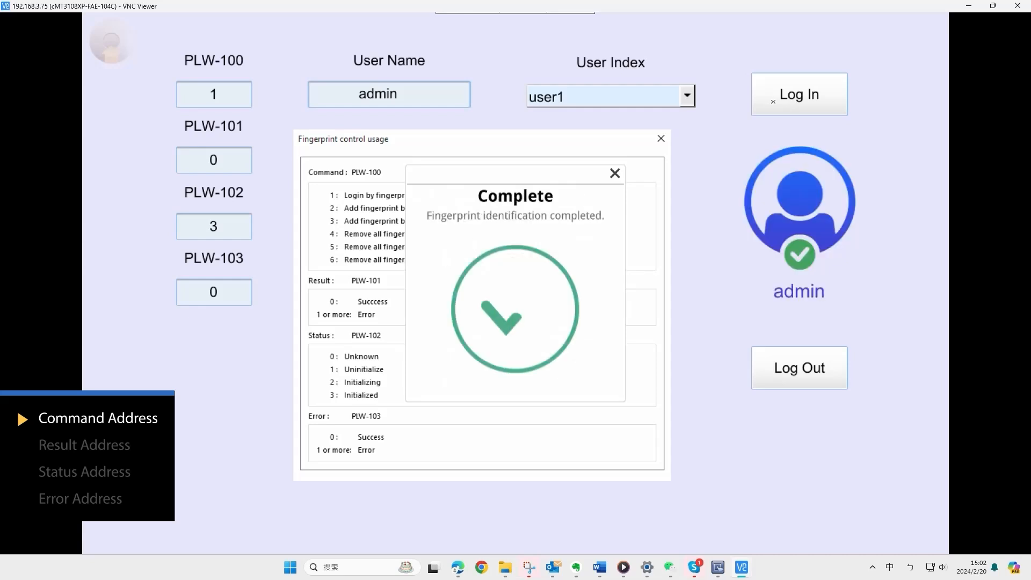
pyautogui.click(614, 173)
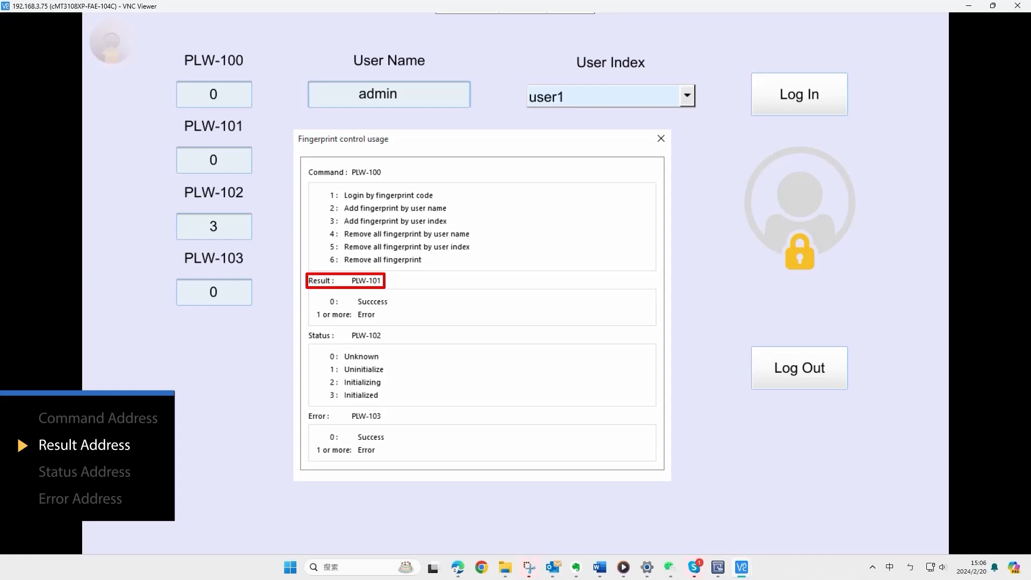
# Replace the user name with 'A', attempt enrollment, and dismiss the Failed popup.
pyautogui.doubleClick(388, 94)
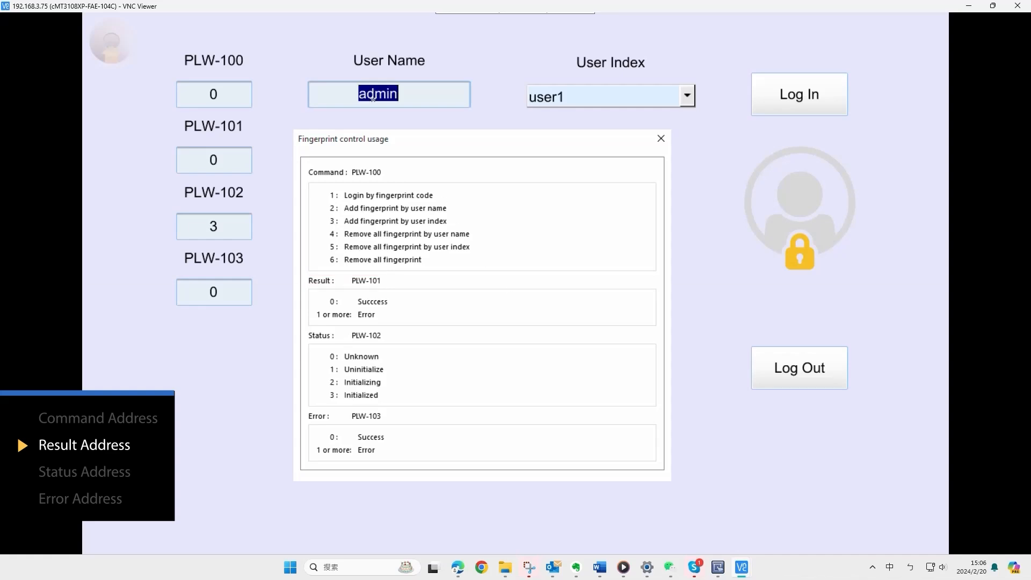
pyautogui.write('A')
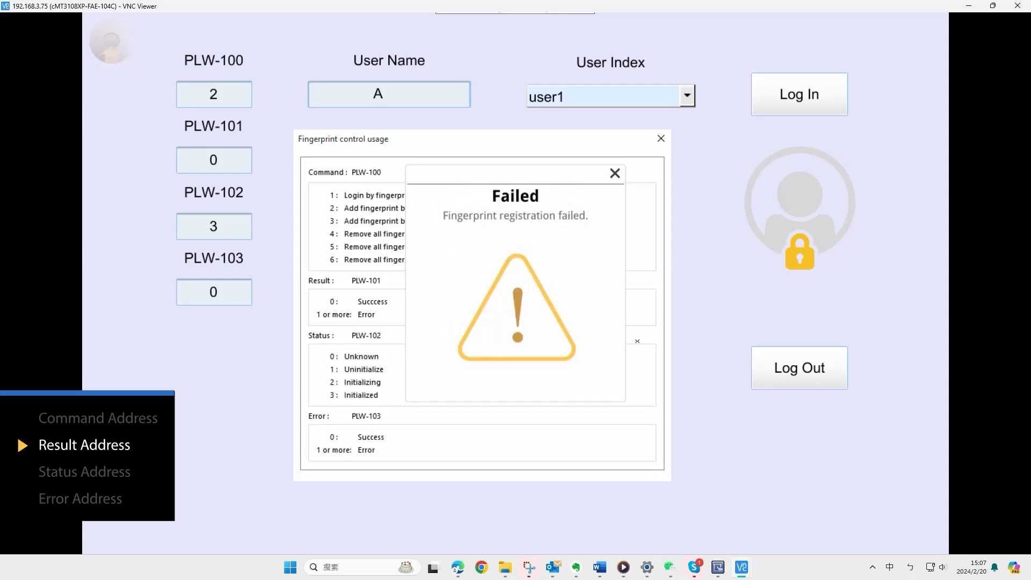
pyautogui.click(613, 173)
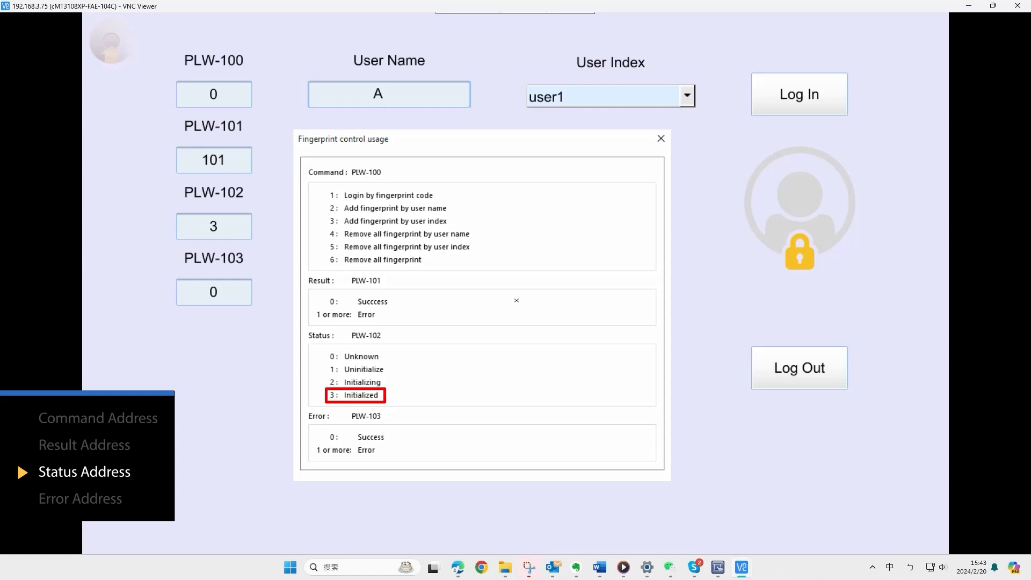
pyautogui.click(79, 498)
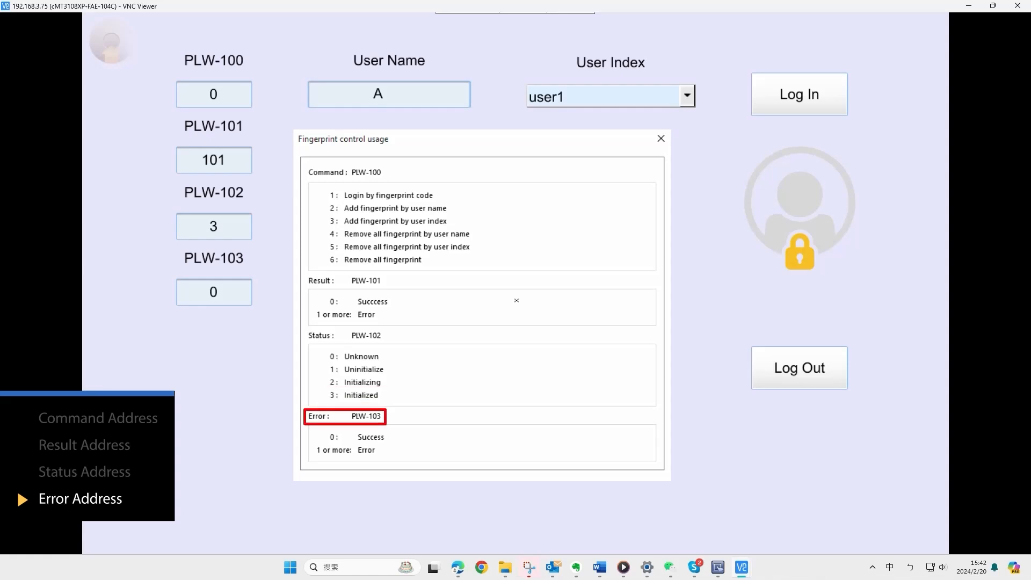